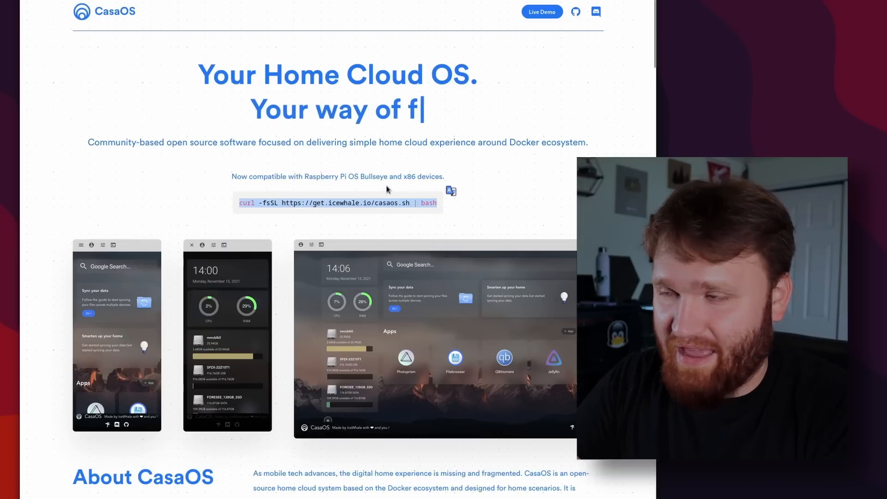
Step: Scroll through the CasaOS homepage's feature and supported hardware/system sections
scroll("down", 3)
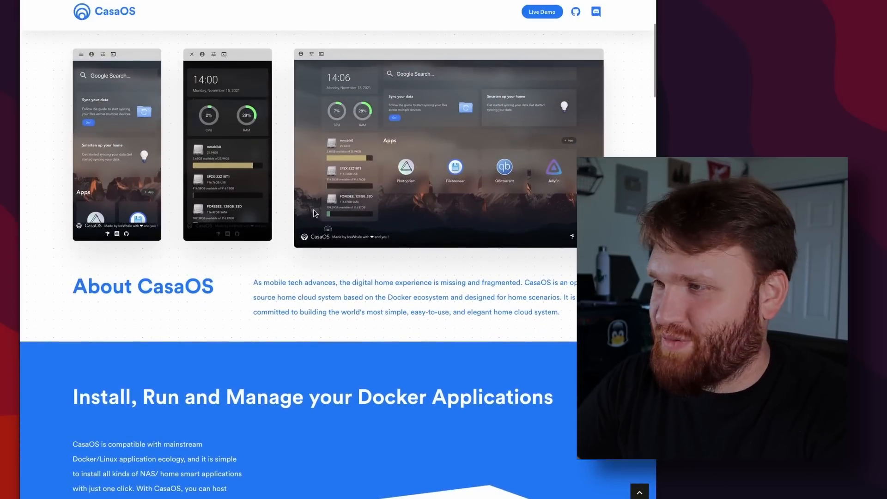
scroll("down", 3)
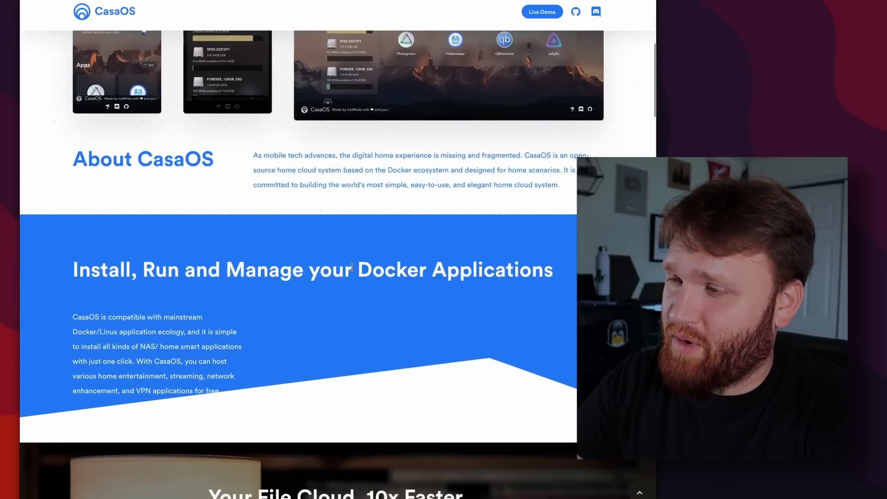
scroll("down", 3)
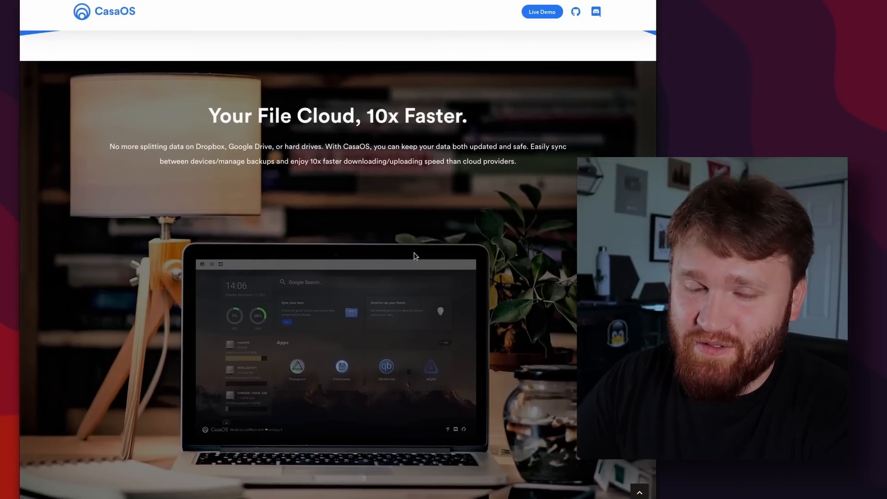
scroll("down", 3)
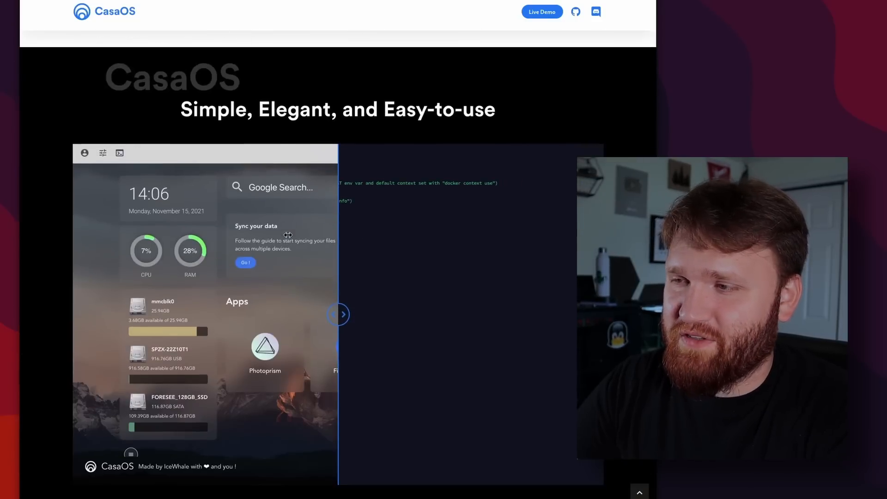
scroll("down", 3)
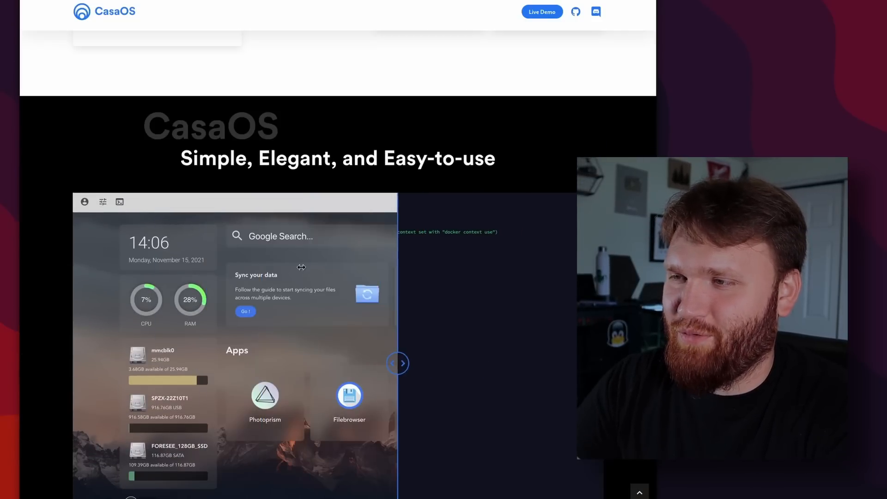
scroll("down", 3)
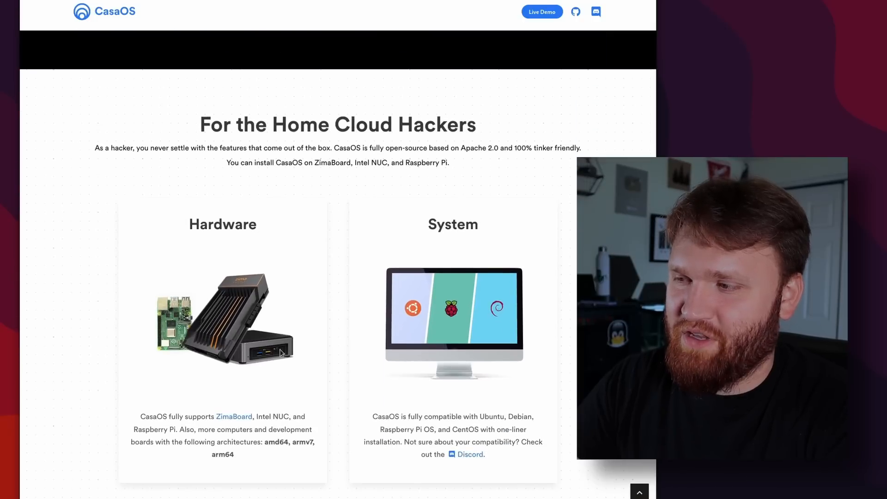
mouse_move(488, 214)
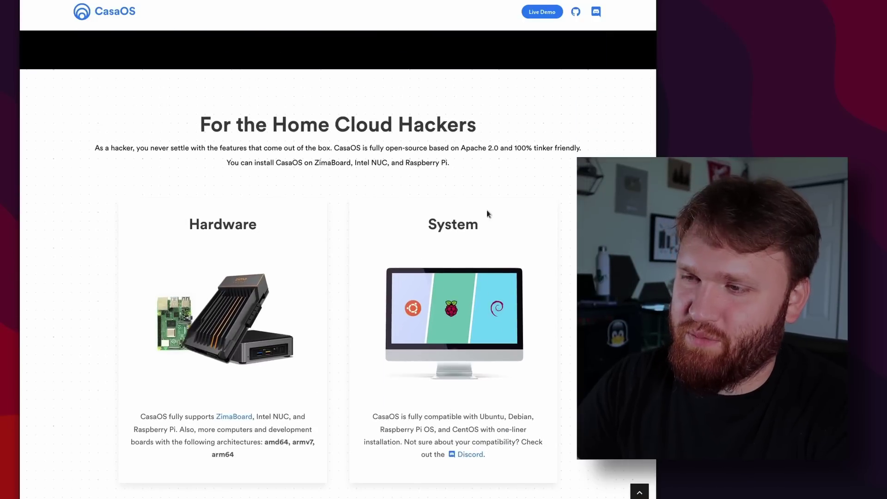
scroll("down", 3)
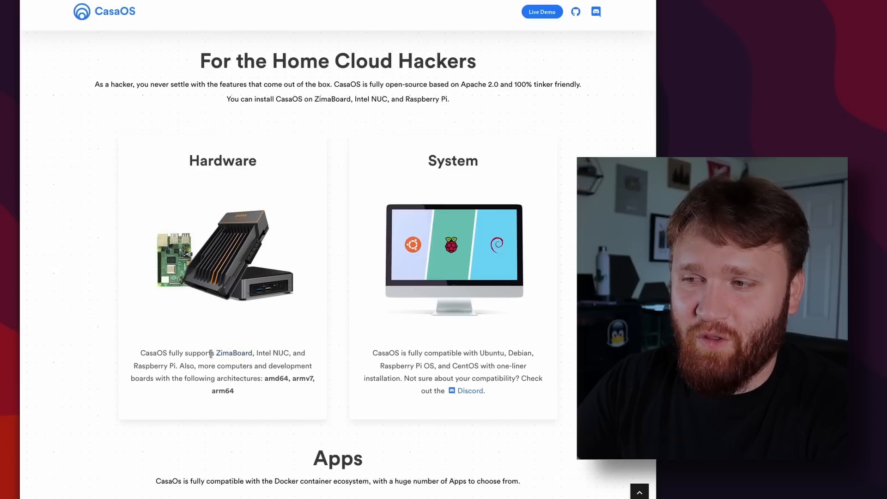
mouse_move(293, 350)
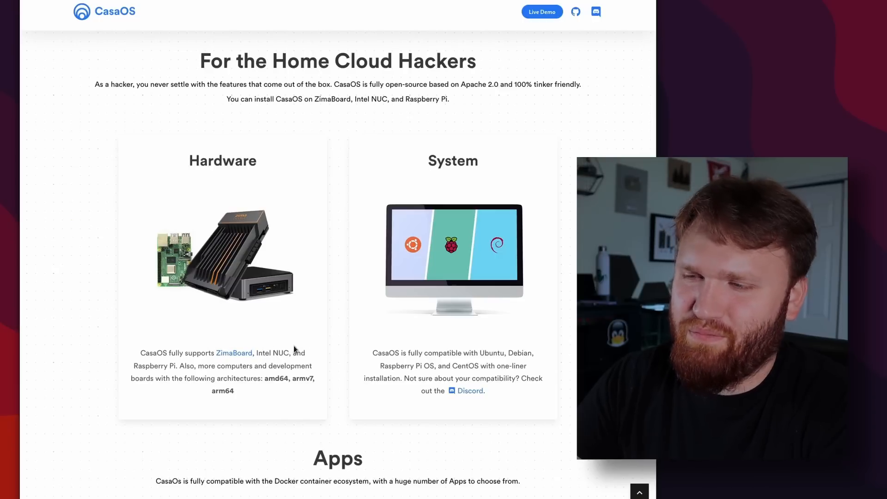
scroll("down", 3)
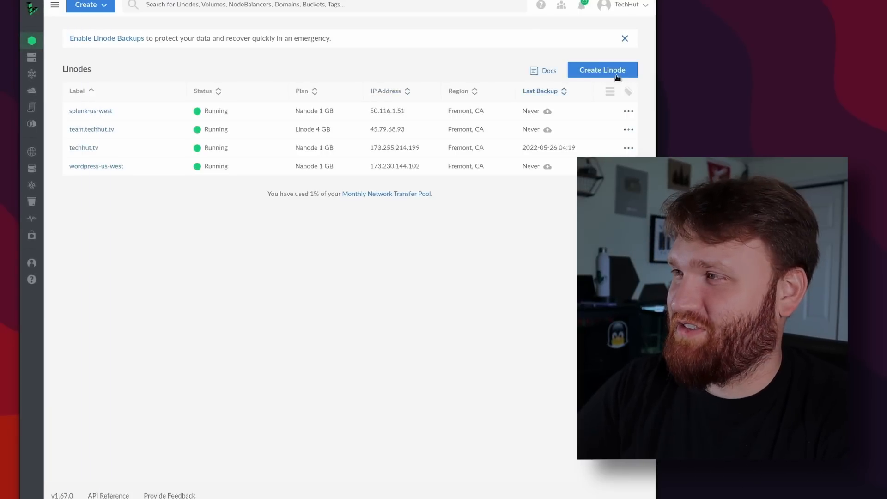
Step: Begin creating the casatest Linode, selecting Fremont, CA as the region
left_click(602, 70)
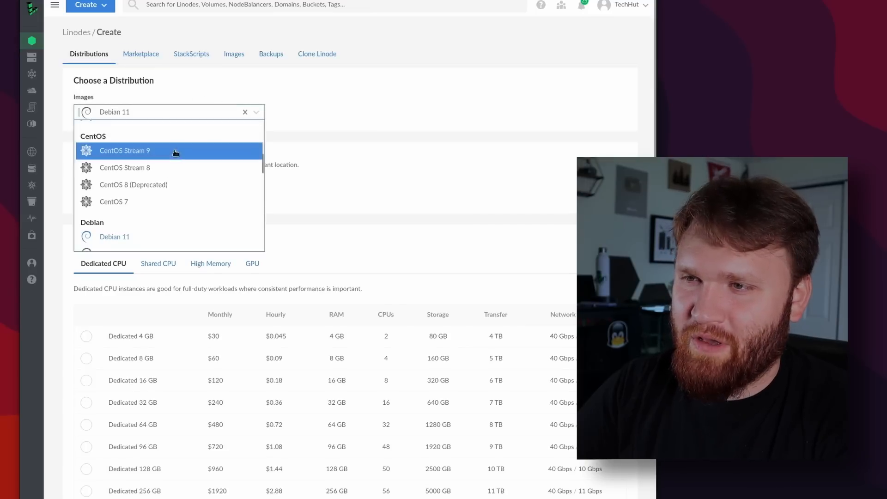
scroll("down", 3)
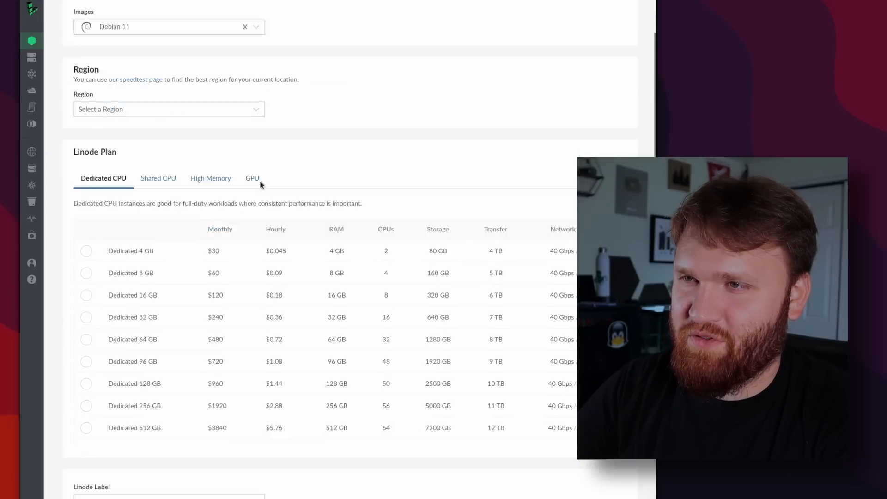
left_click(168, 109)
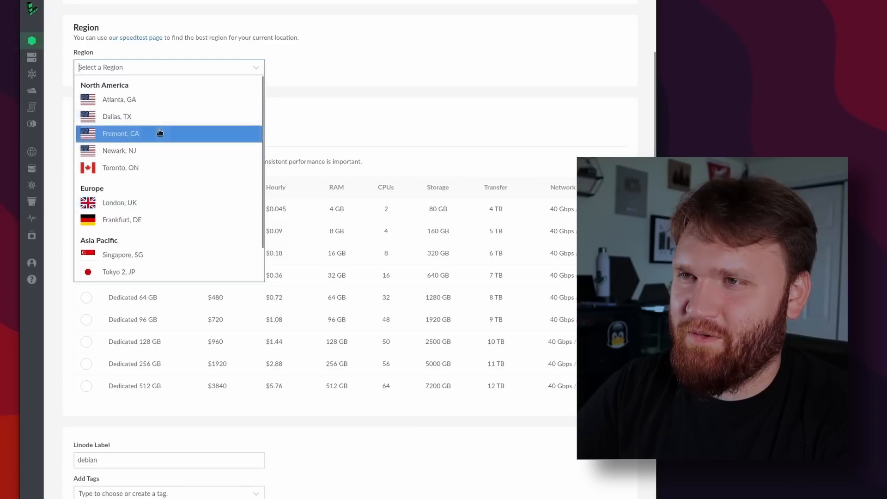
left_click(121, 133)
type("casatest")
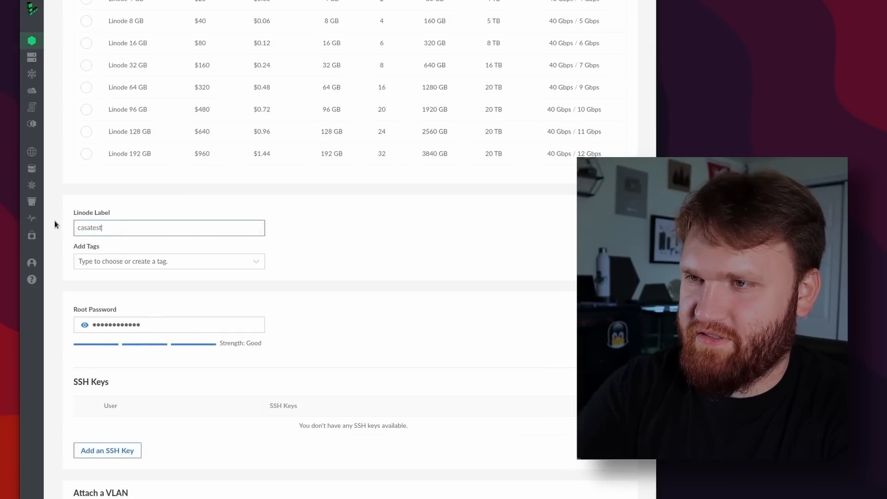
scroll("down", 3)
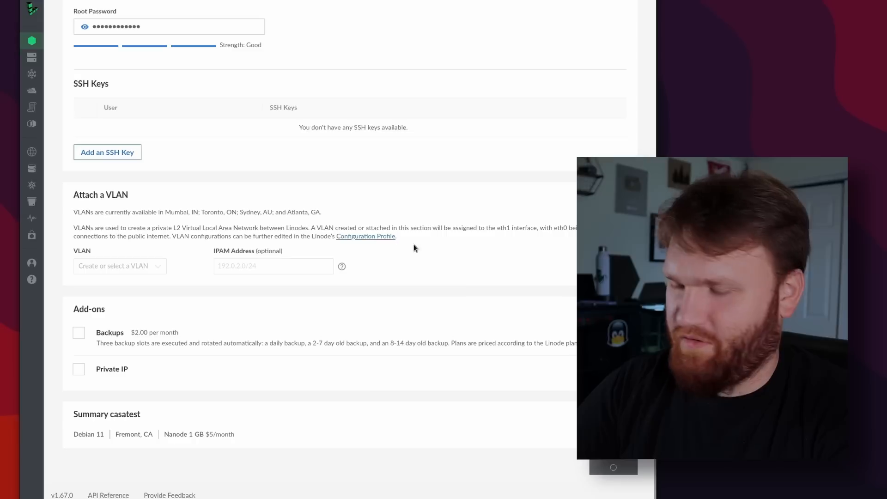
mouse_move(383, 212)
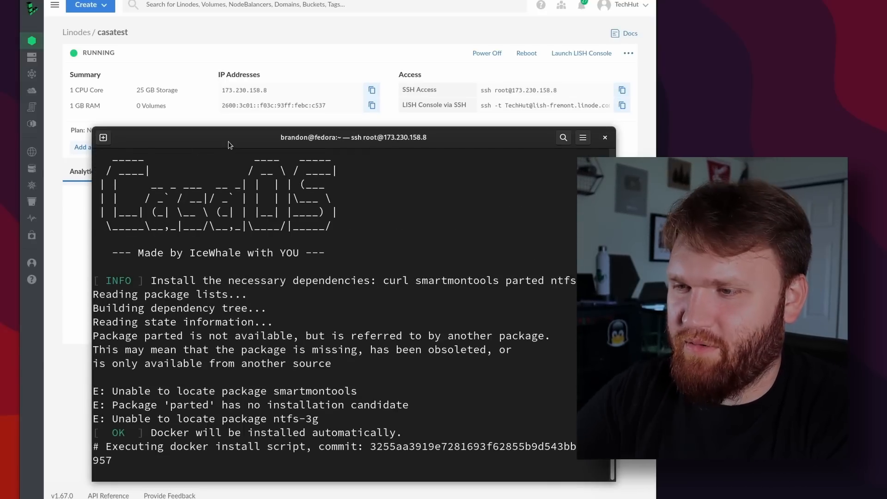
Step: Scroll the terminal output while the CasaOS install script runs over SSH
scroll("down", 3)
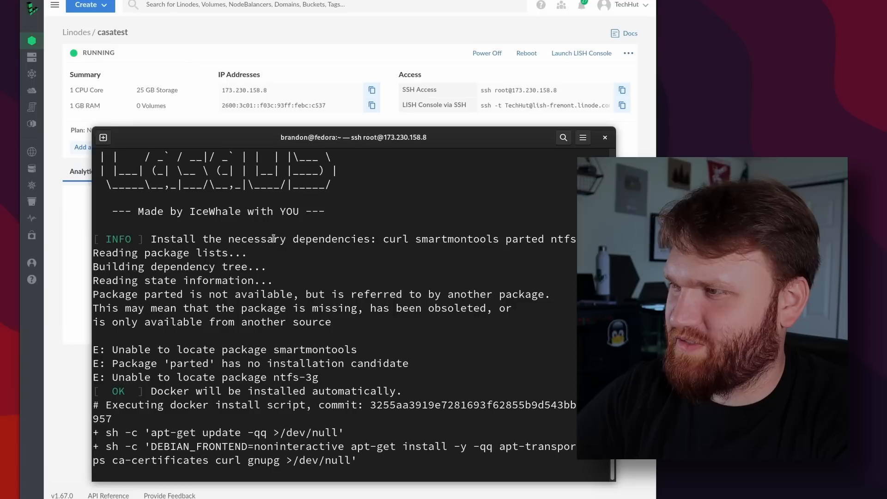
scroll("down", 3)
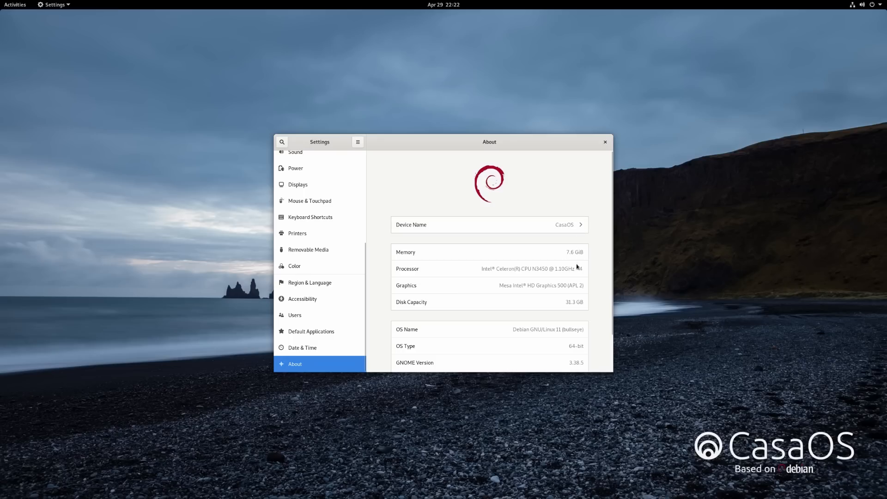
Step: Launch the CasaOS web dashboard from Activities and begin account creation
left_click(15, 4)
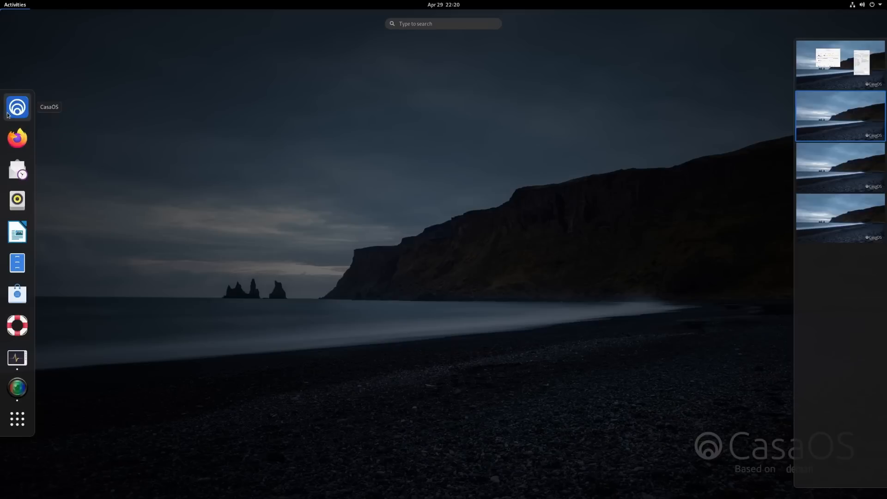
mouse_move(15, 119)
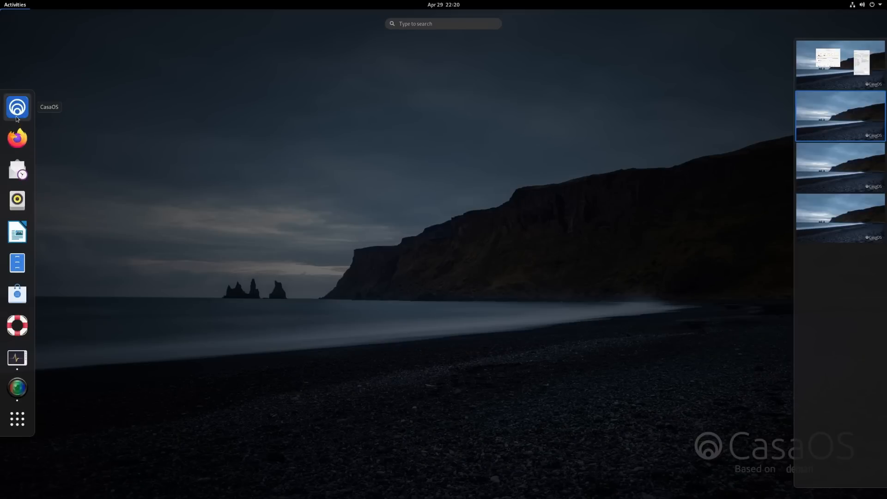
mouse_move(17, 169)
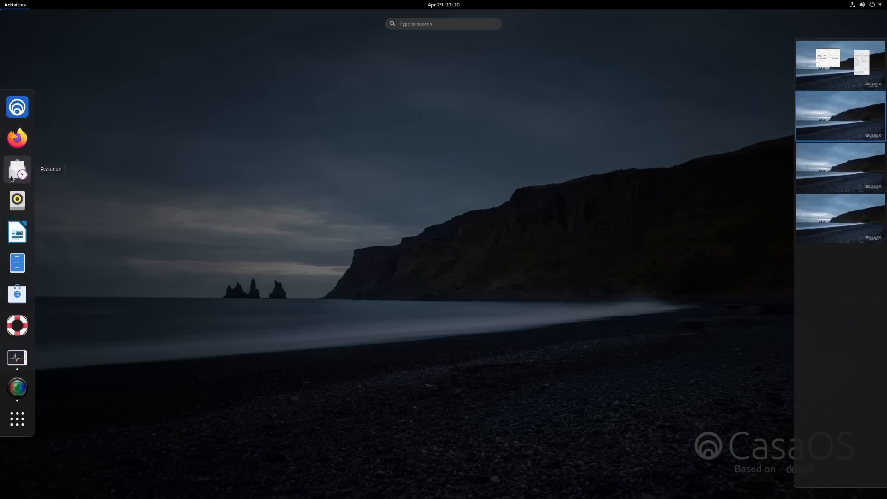
left_click(15, 5)
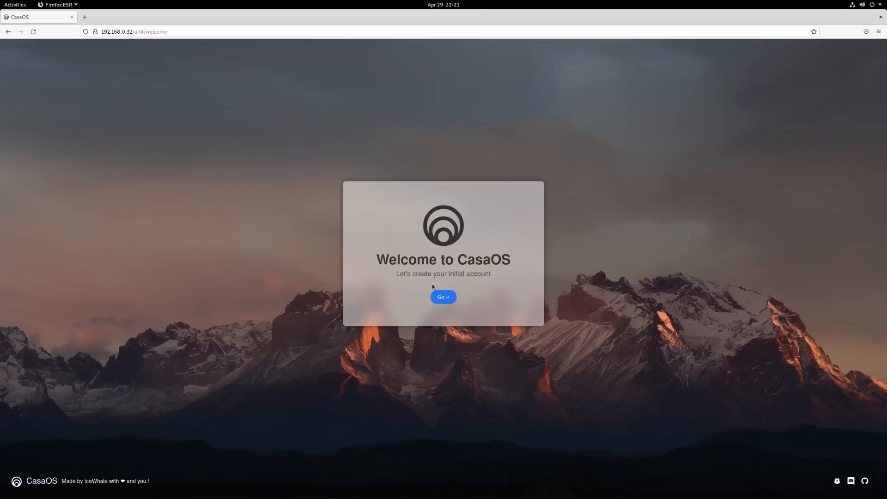
left_click(443, 297)
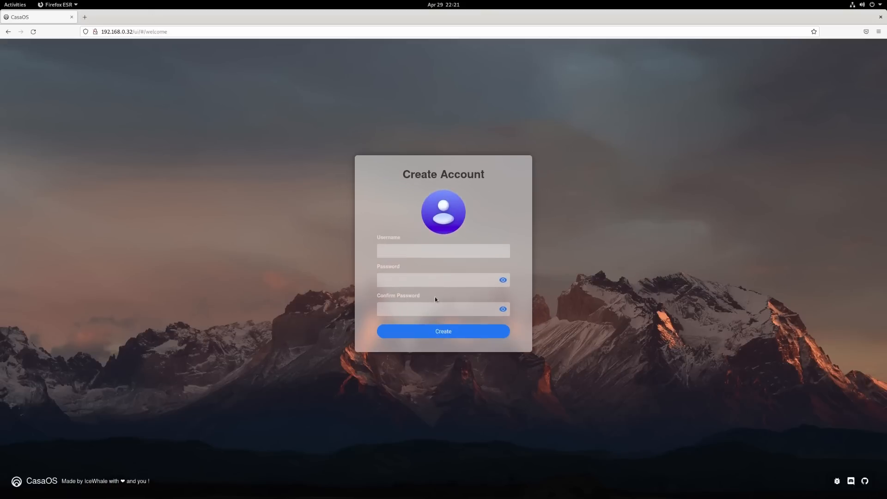
Step: Create the CasaOS account with username 'brandon' and continue to the dashboard
left_click(442, 250)
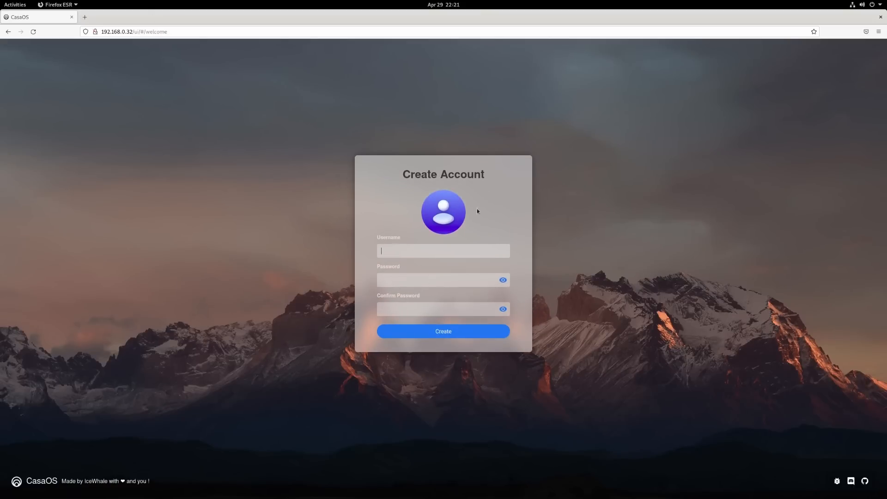
type("brandon")
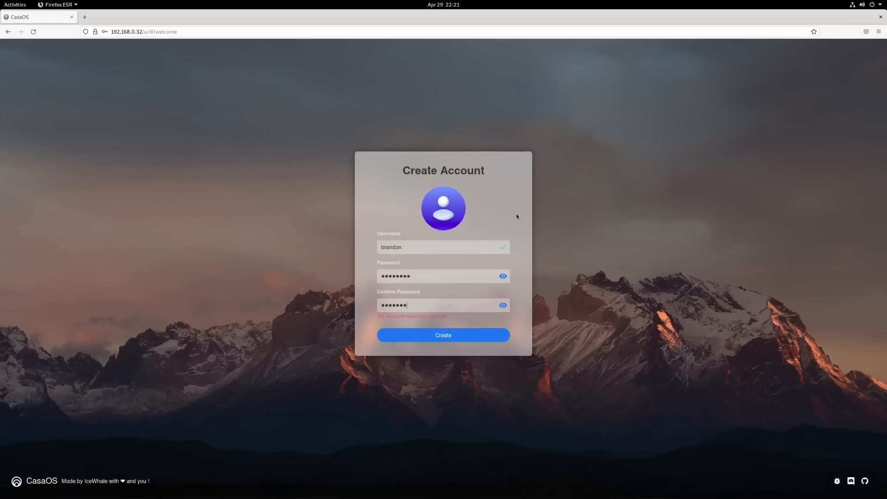
left_click(443, 335)
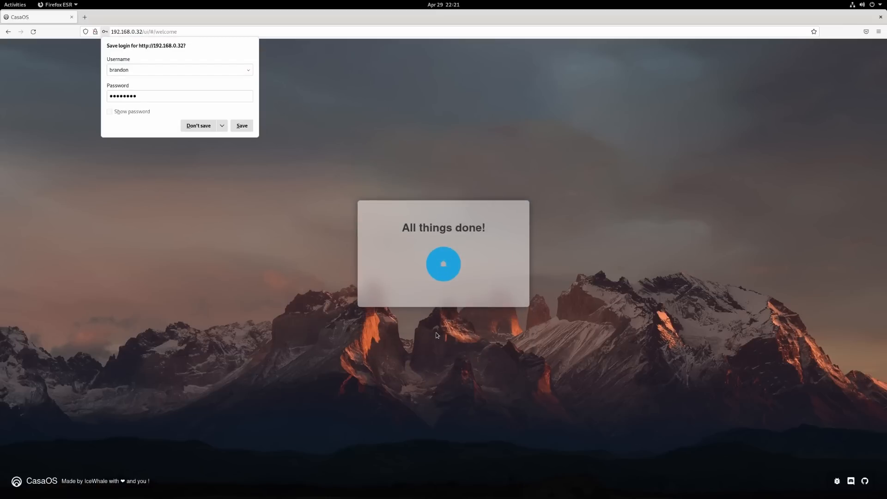
left_click(443, 263)
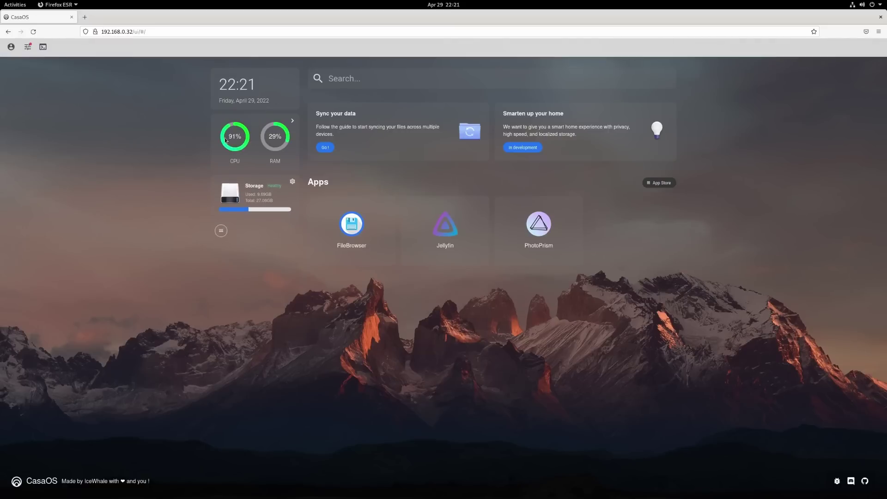
left_click(15, 4)
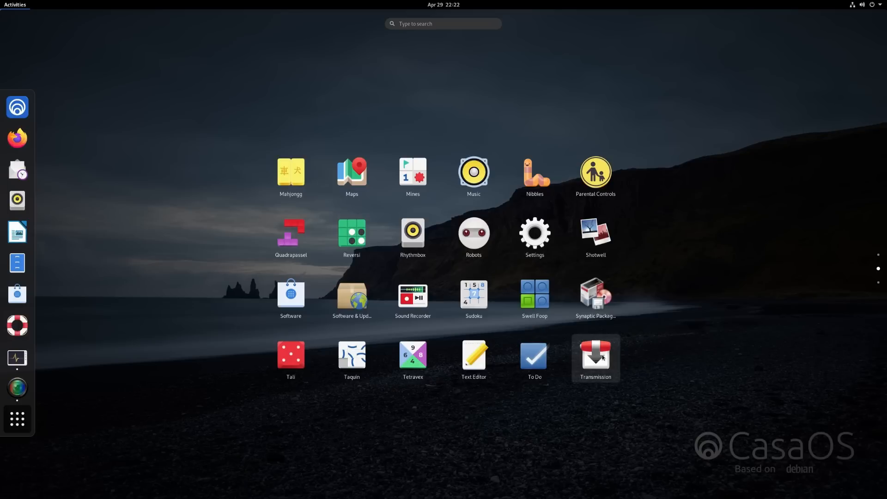
mouse_move(763, 321)
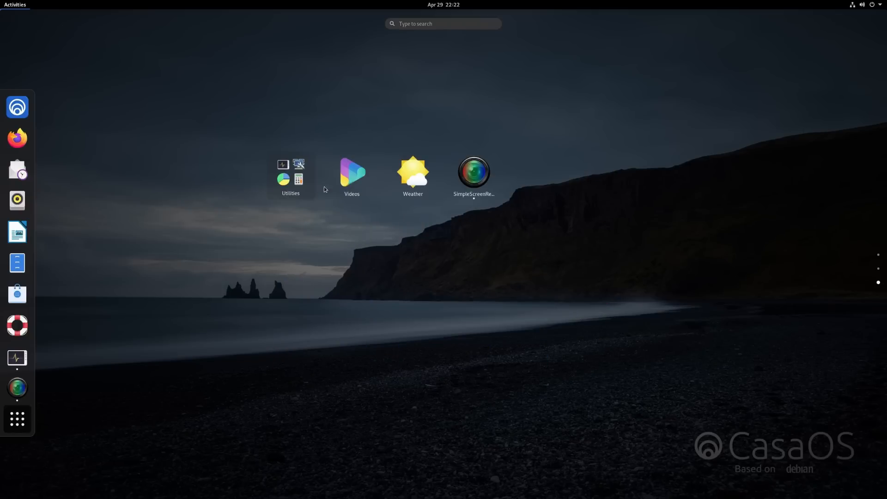
mouse_move(81, 267)
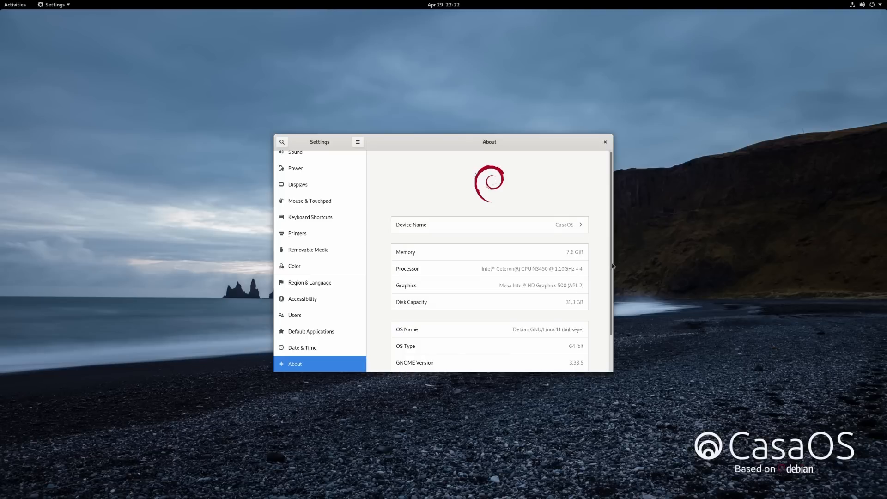
Step: Scroll down the About page to view memory, CPU, Debian 11 and GNOME details
scroll("down", 3)
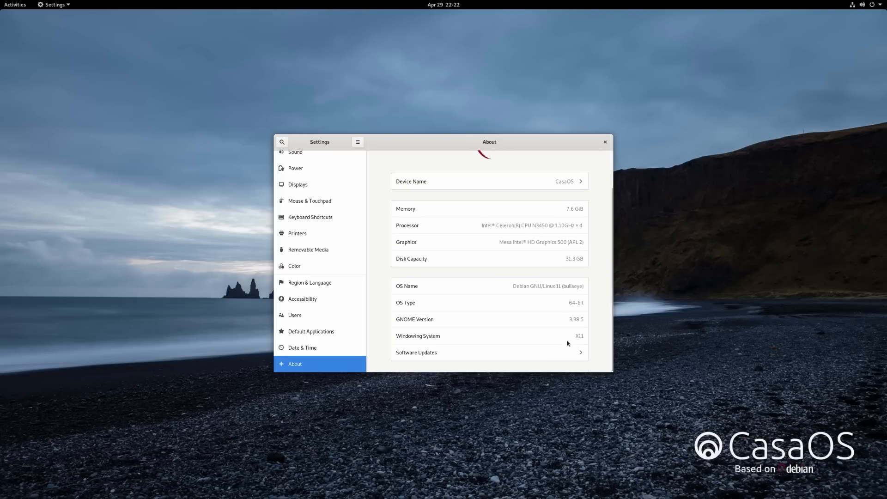
mouse_move(474, 259)
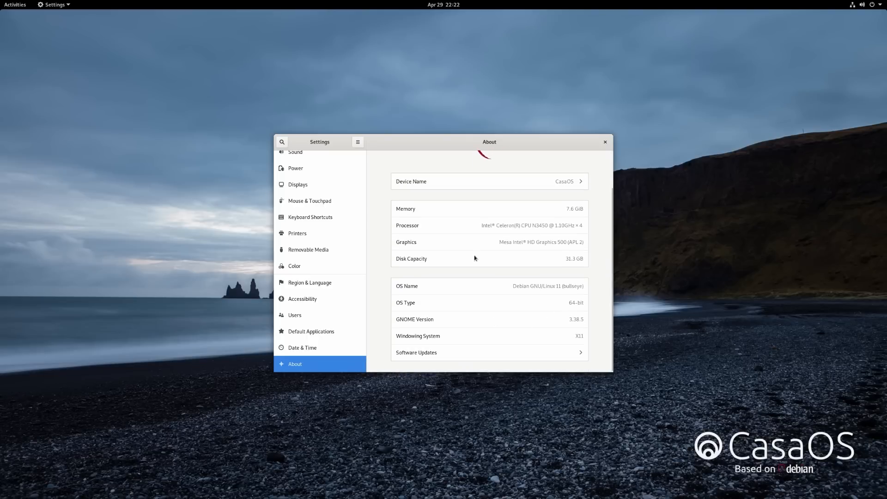
mouse_move(483, 227)
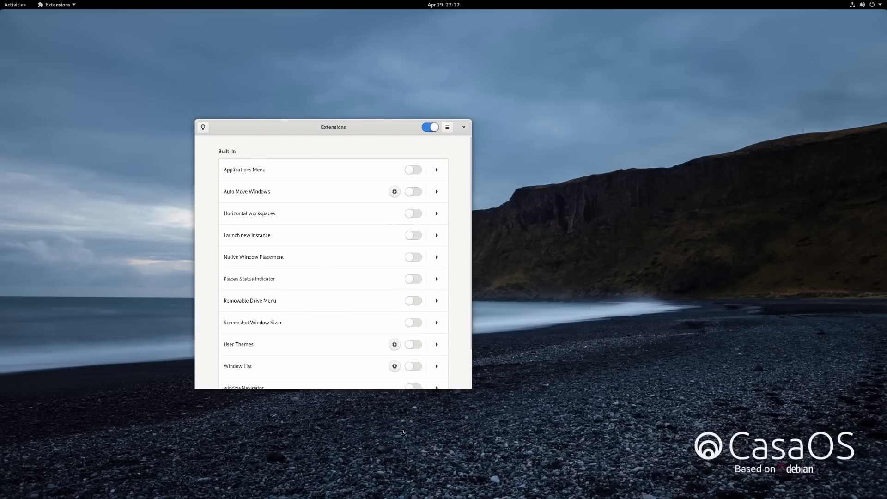
scroll("down", 3)
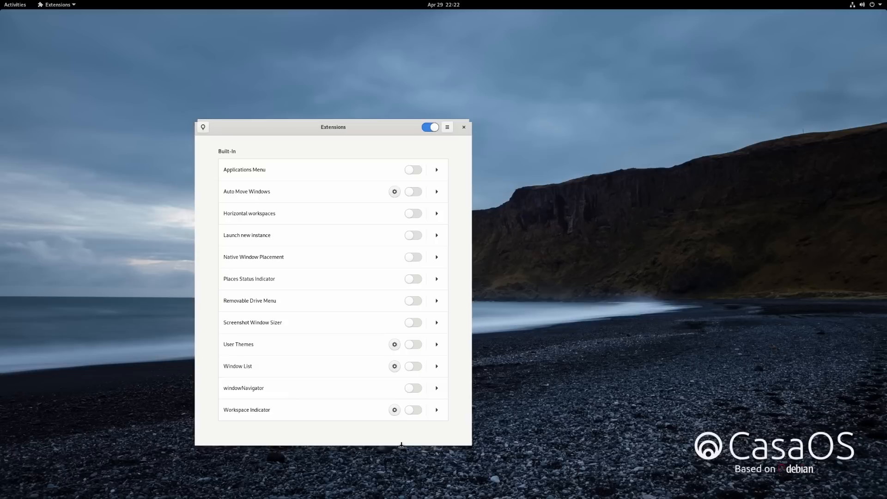
mouse_move(420, 345)
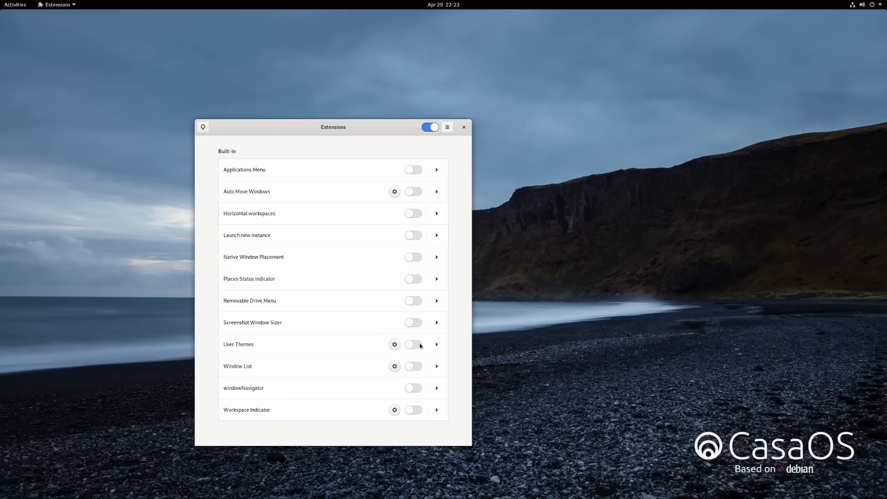
left_click(413, 343)
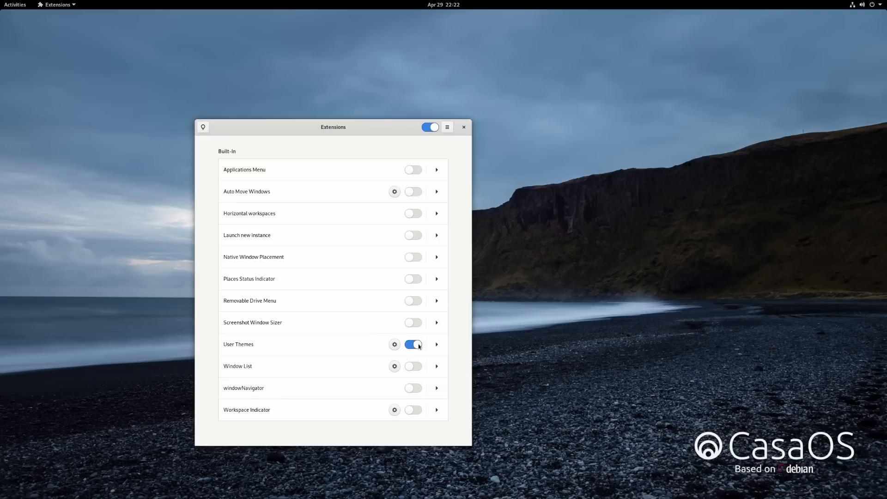
left_click(413, 344)
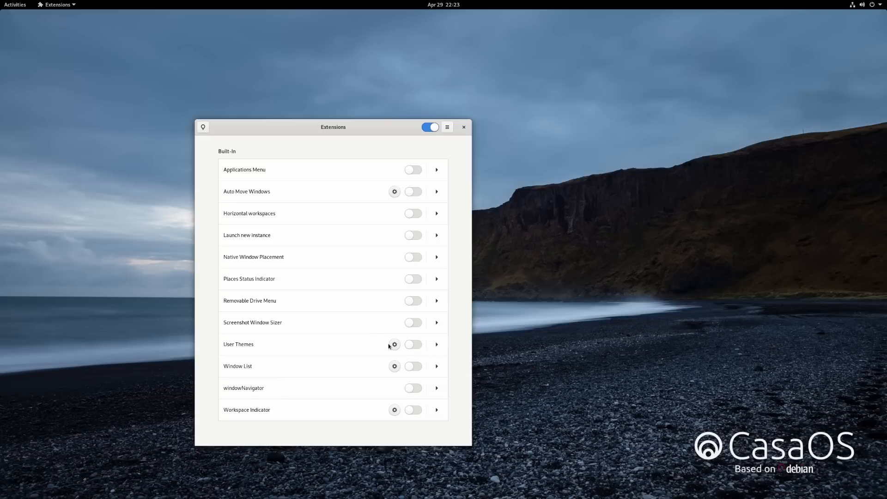
mouse_move(415, 171)
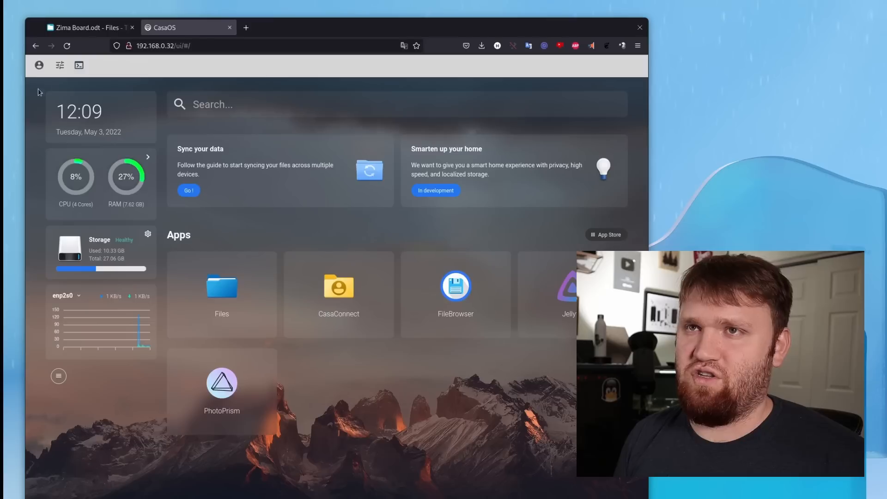
left_click(39, 65)
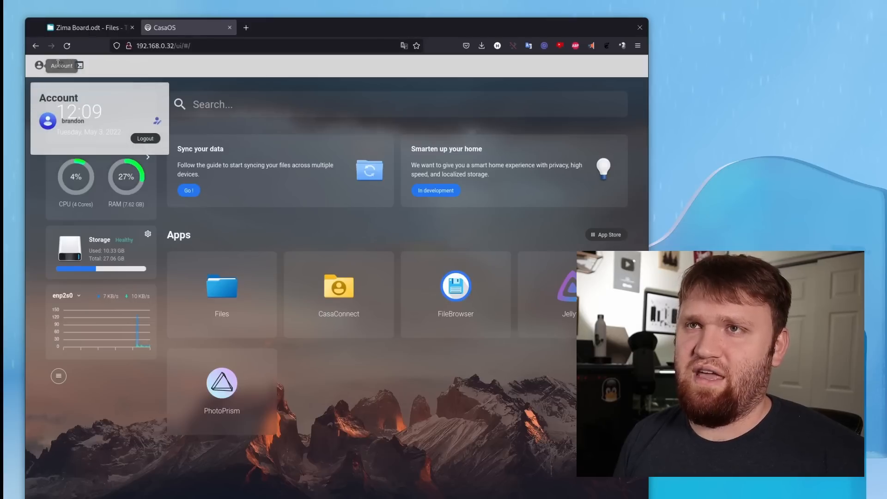
left_click(59, 65)
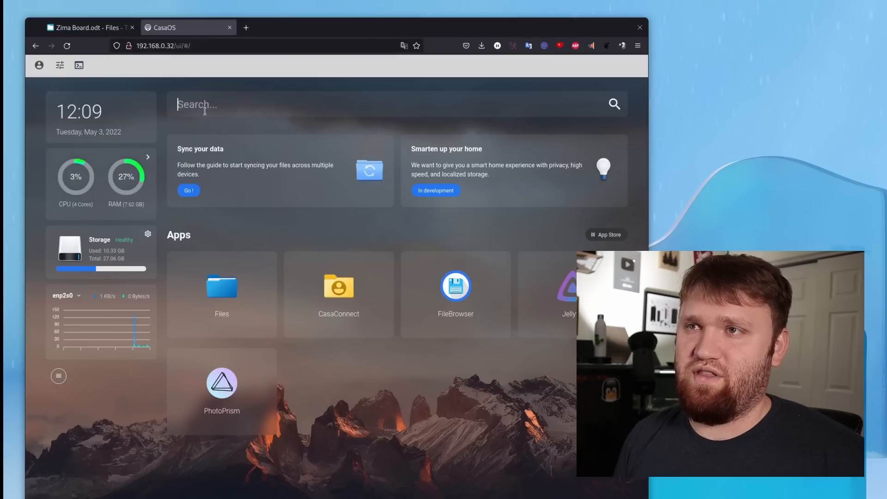
type("t")
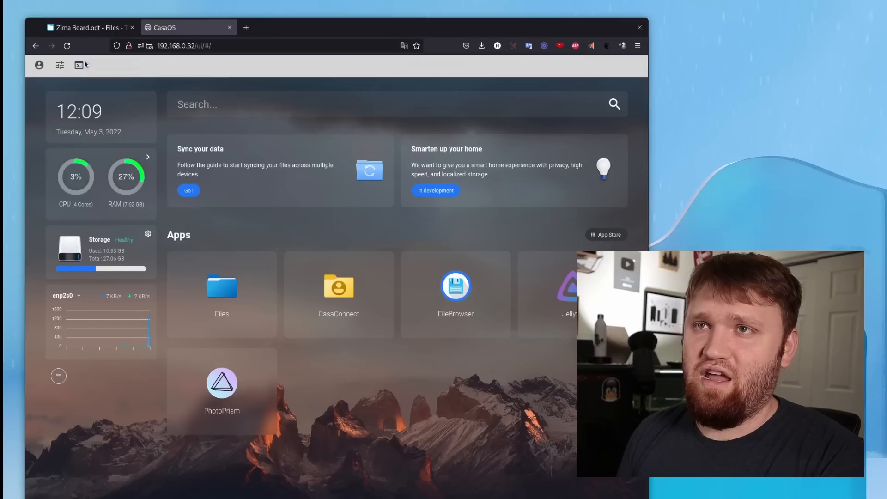
left_click(79, 65)
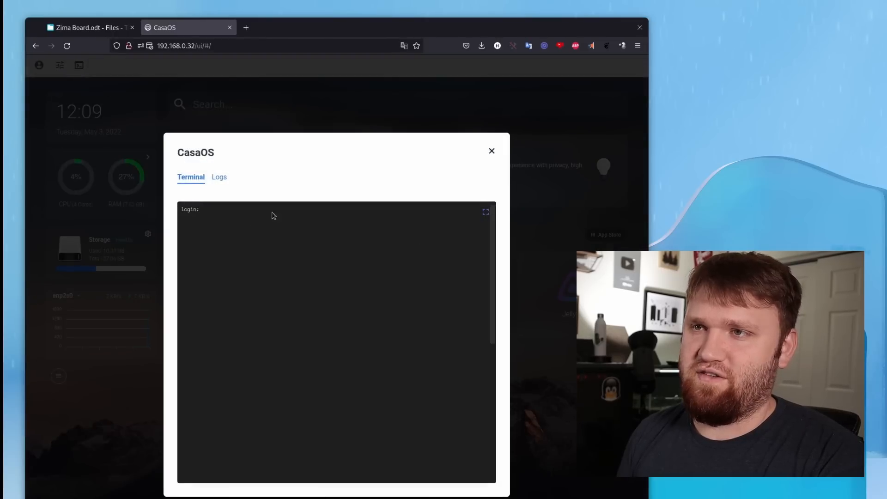
left_click(491, 151)
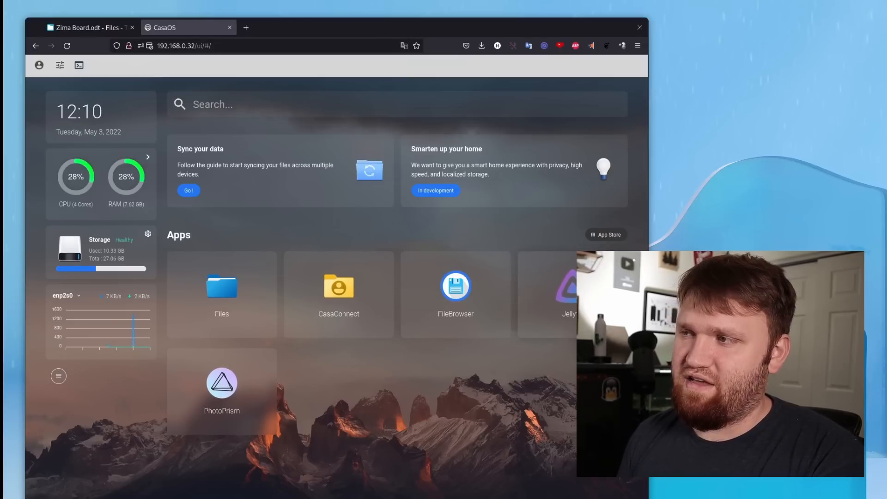
Step: Open Jellyfin, play Big Buck Bunny, then resume episode S03E01
left_click(568, 286)
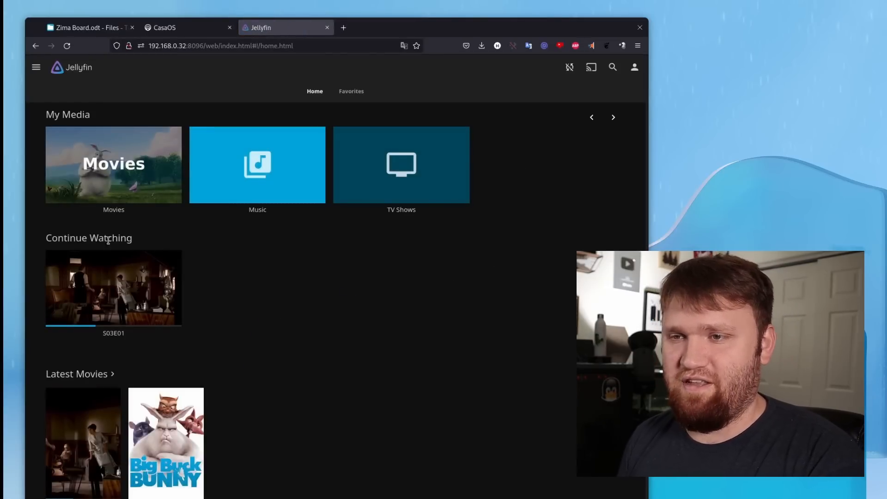
mouse_move(166, 444)
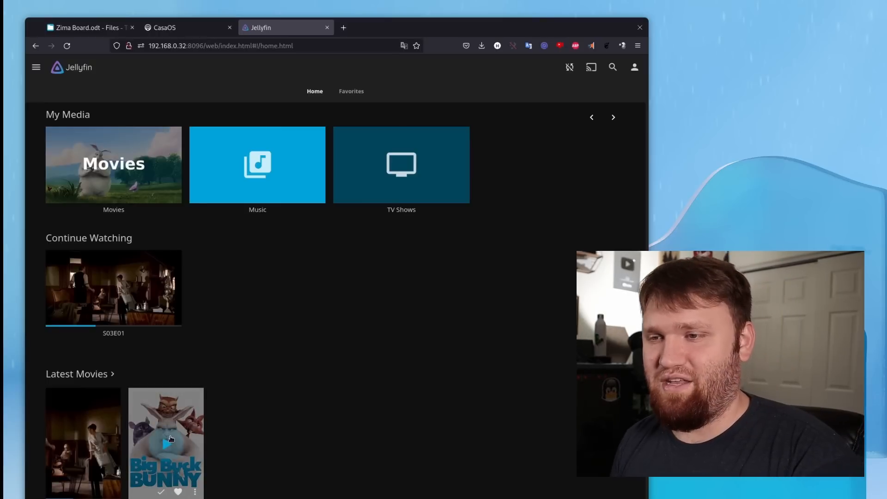
left_click(166, 443)
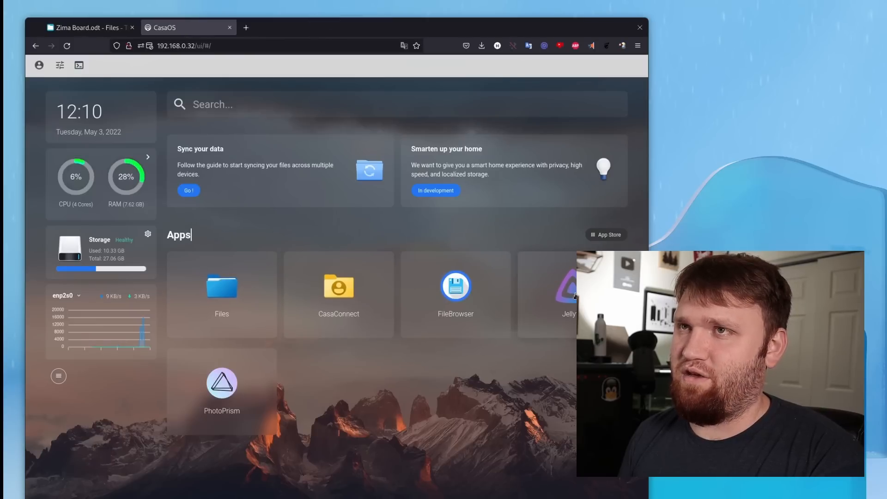
left_click(568, 286)
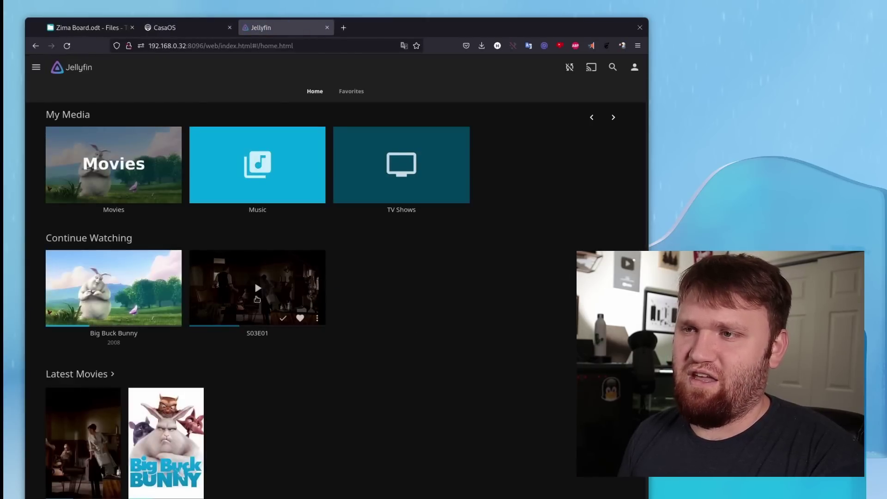
left_click(256, 288)
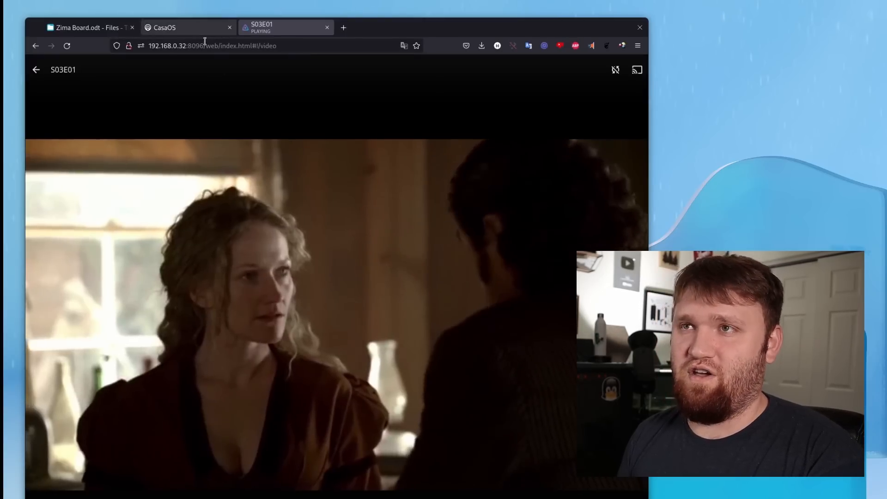
Step: Switch between the CasaOS dashboard and the playing S03E01 tab to check CPU load
left_click(165, 27)
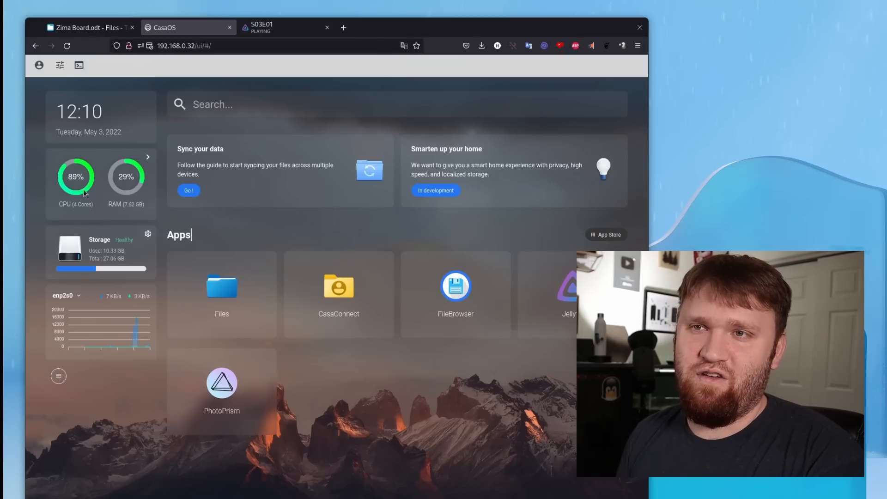
left_click(260, 28)
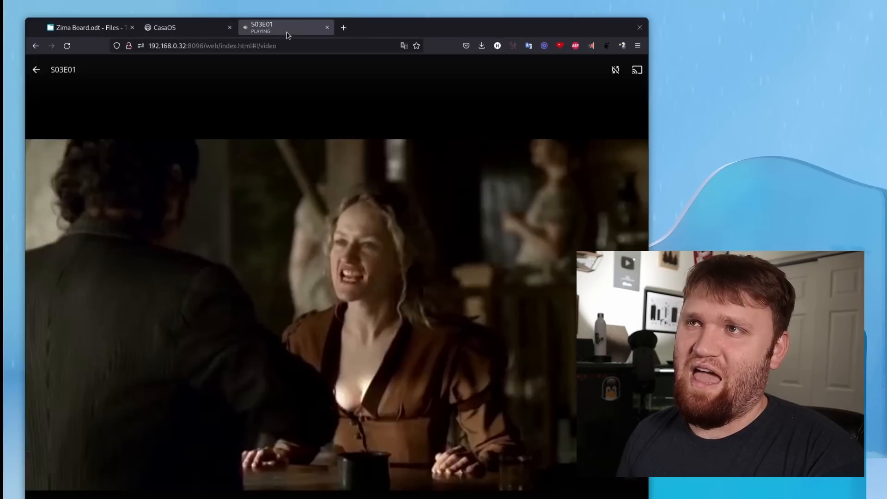
left_click(164, 27)
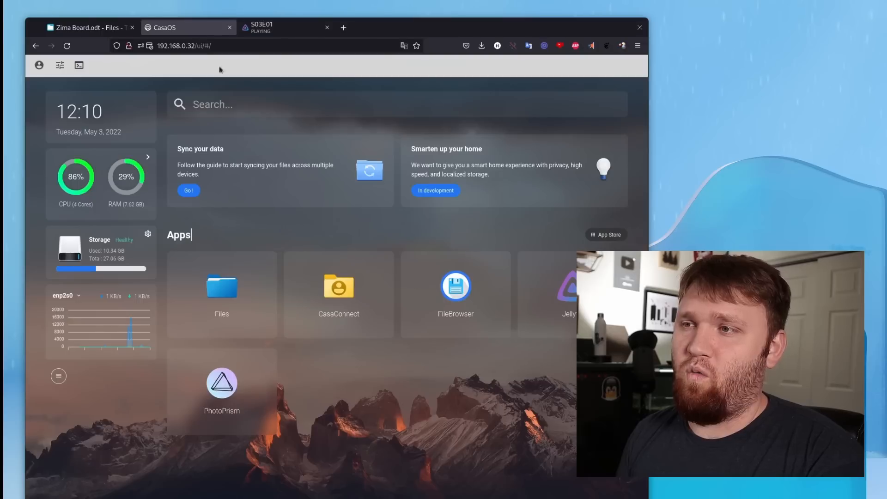
mouse_move(465, 201)
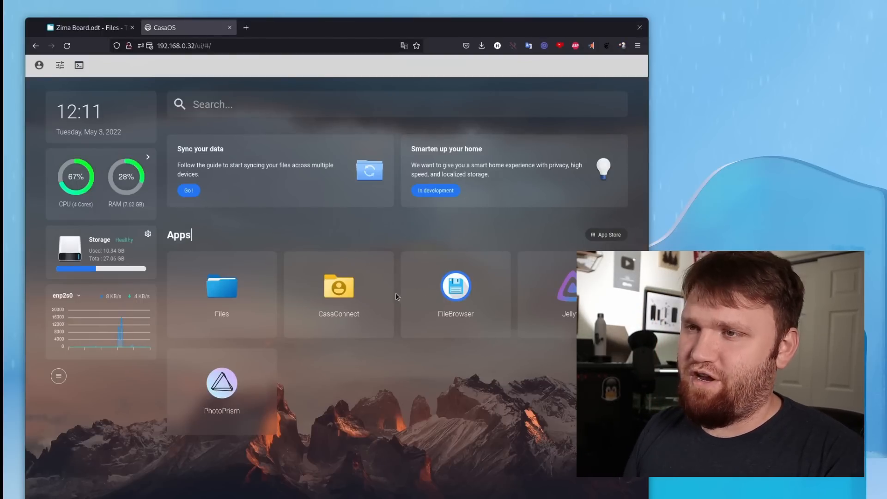
Step: Open the App Store and sort the app list by Name
left_click(606, 234)
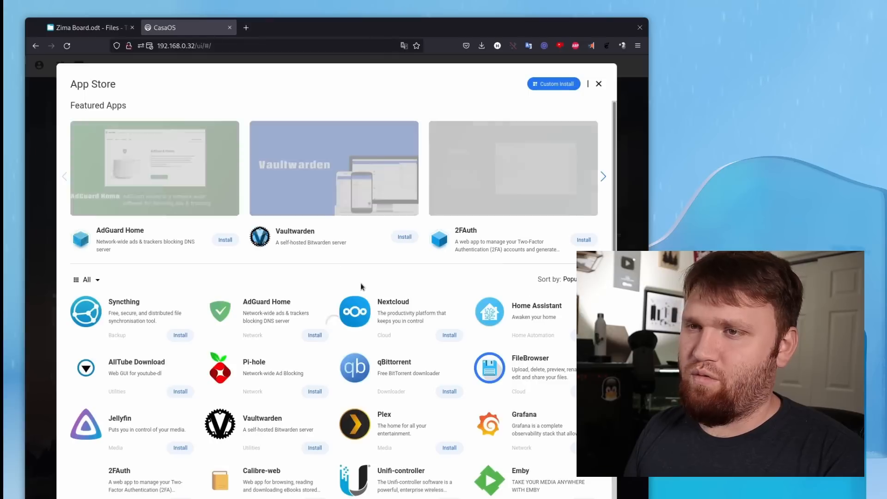
scroll("down", 3)
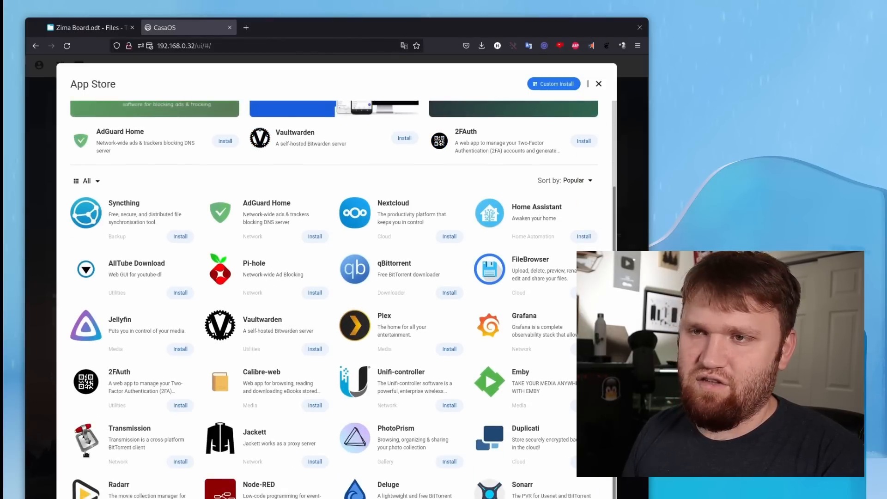
scroll("up", 3)
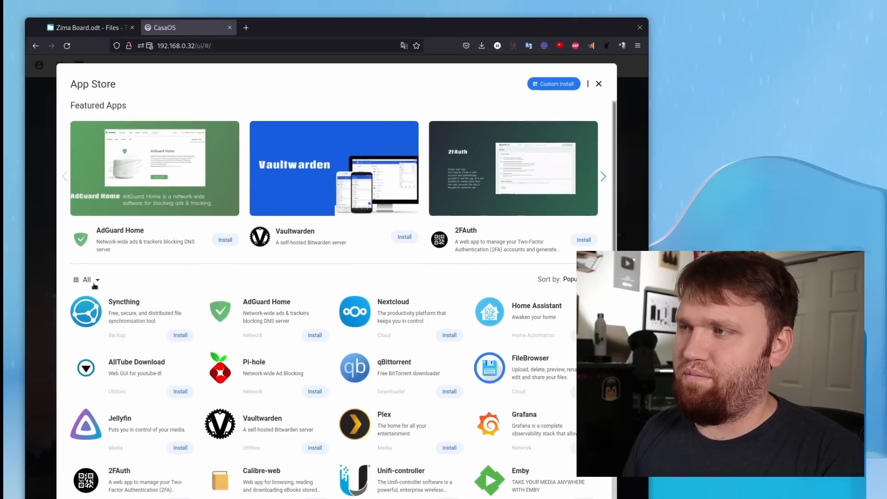
scroll("down", 3)
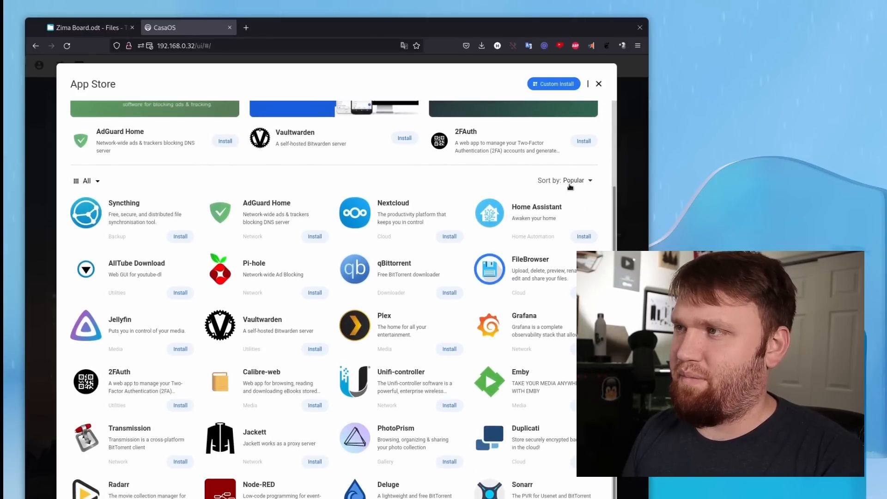
left_click(577, 179)
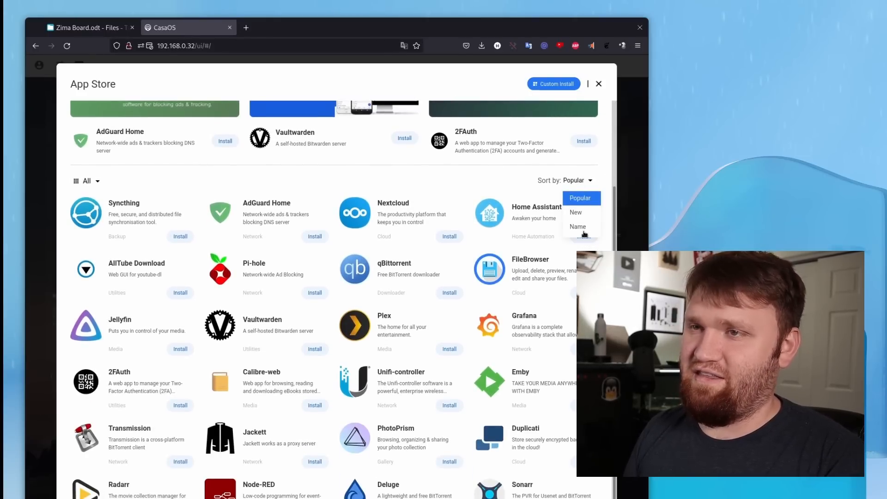
left_click(577, 226)
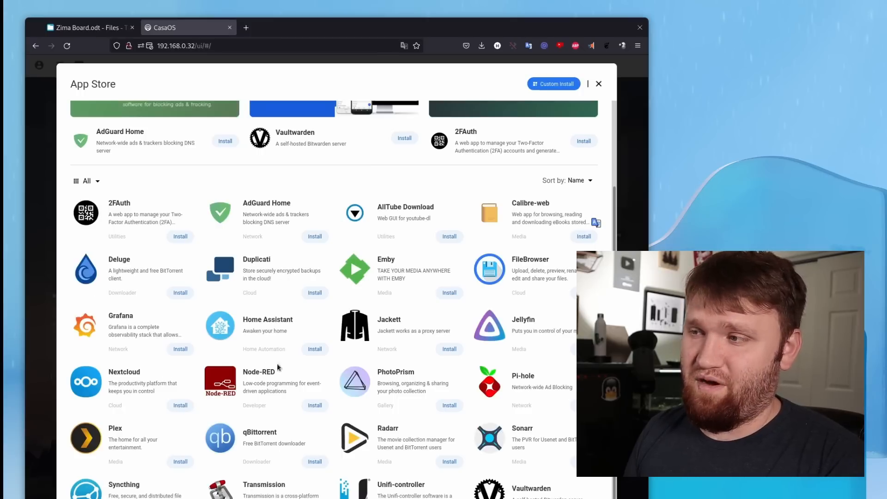
Step: Filter the App Store to the Cloud category
scroll("up", 3)
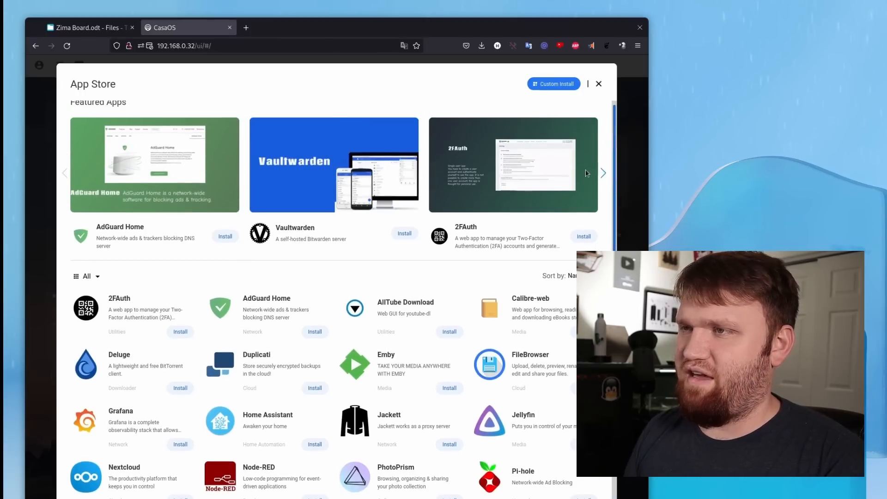
scroll("down", 3)
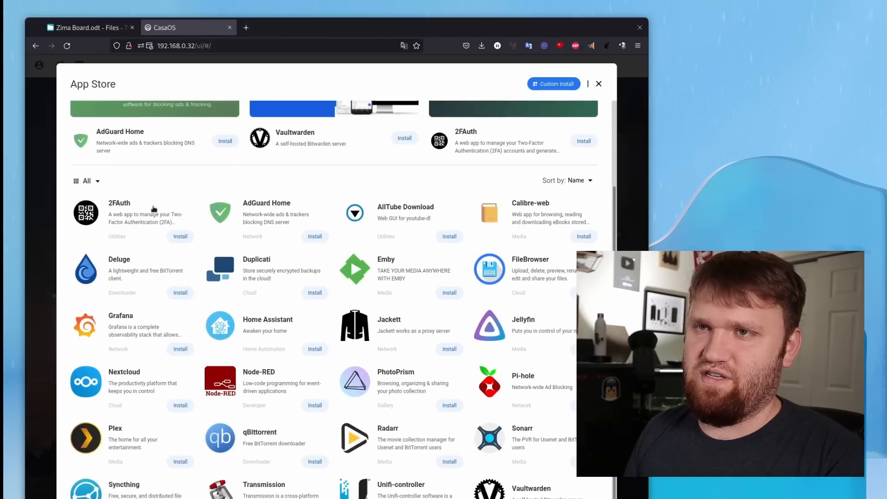
left_click(86, 180)
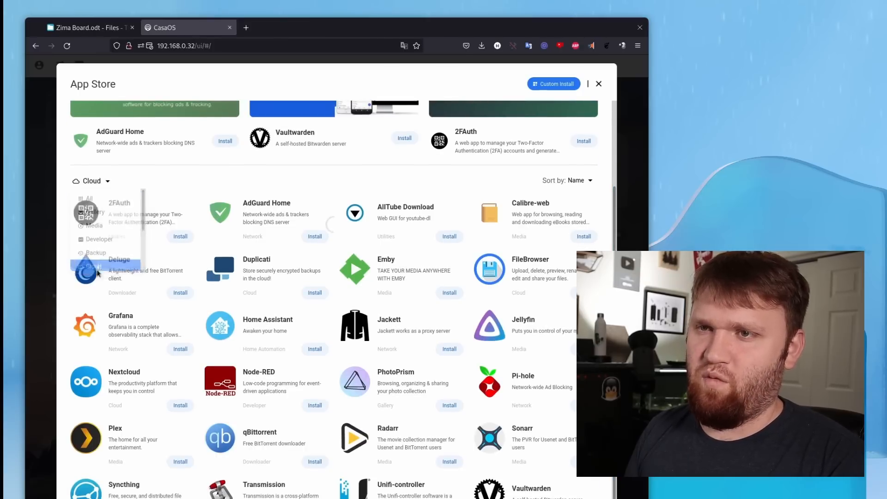
scroll("up", 3)
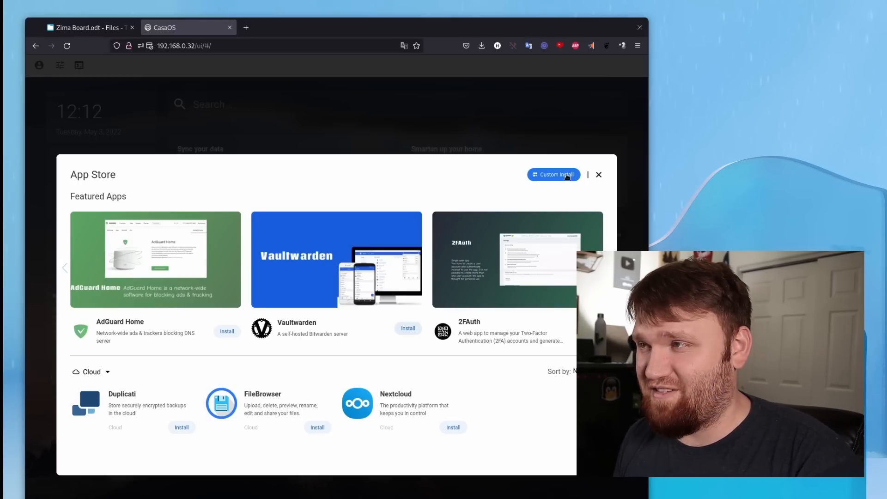
Step: Open the Custom Install form and close it without changes
left_click(553, 174)
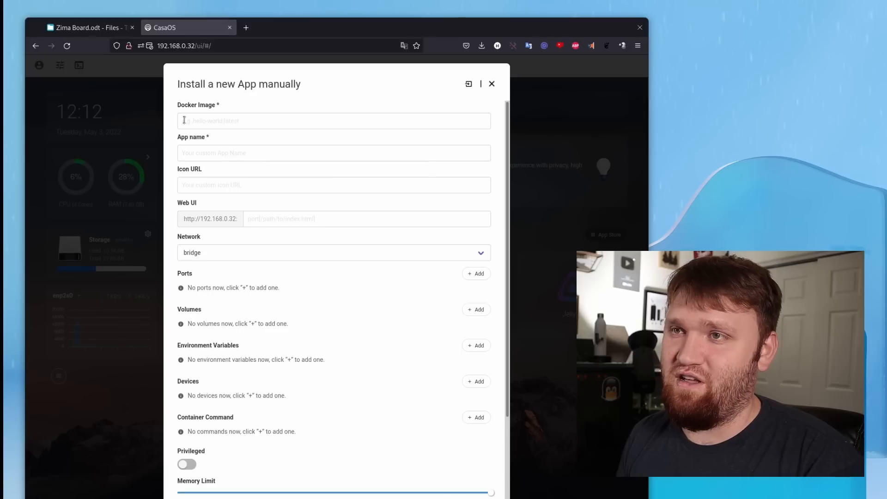
mouse_move(258, 174)
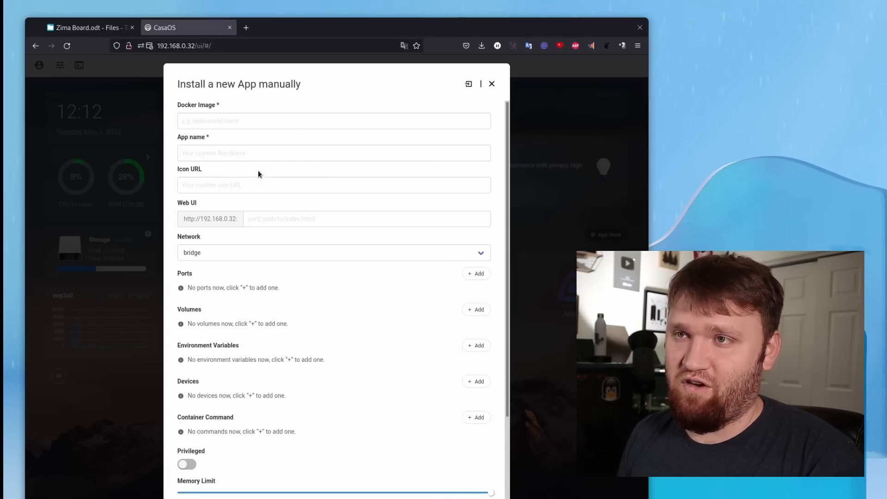
mouse_move(305, 258)
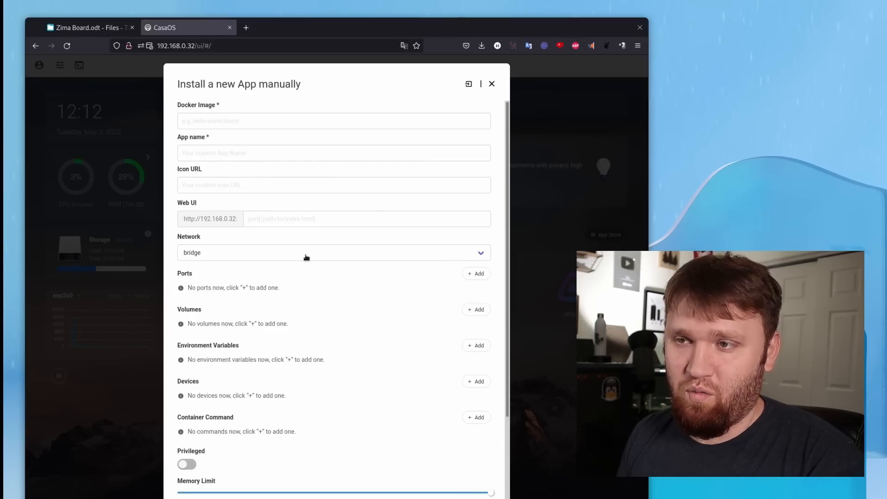
left_click(491, 83)
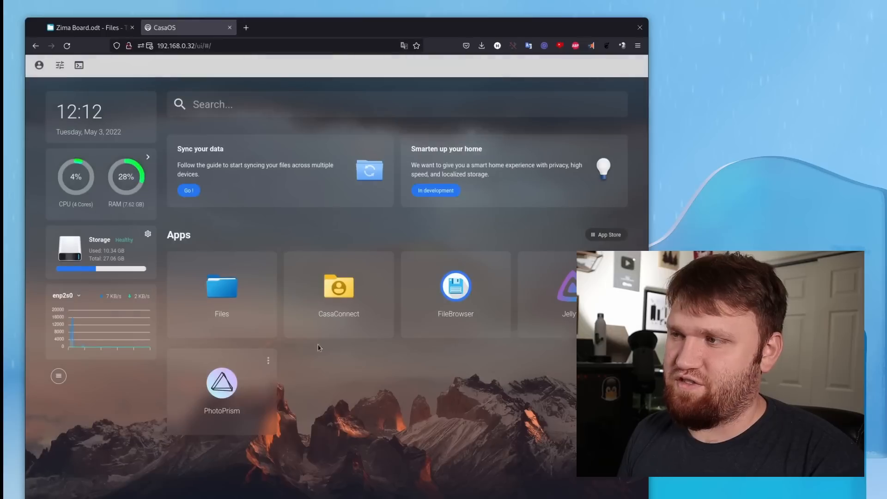
Step: Install Nextcloud from the App Store, letting it continue in the background
left_click(606, 234)
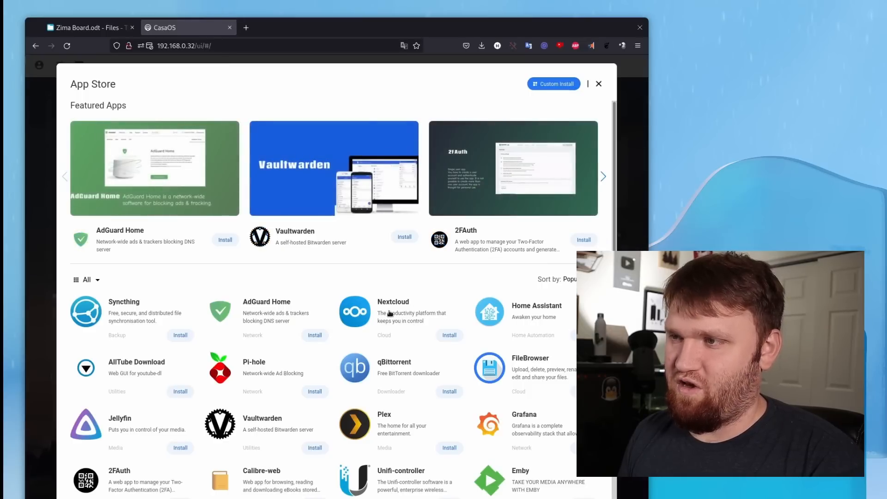
left_click(449, 335)
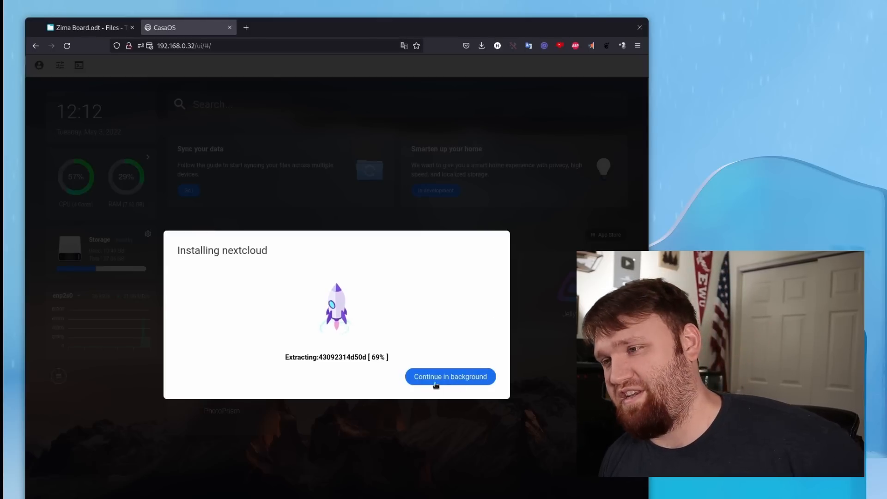
left_click(450, 376)
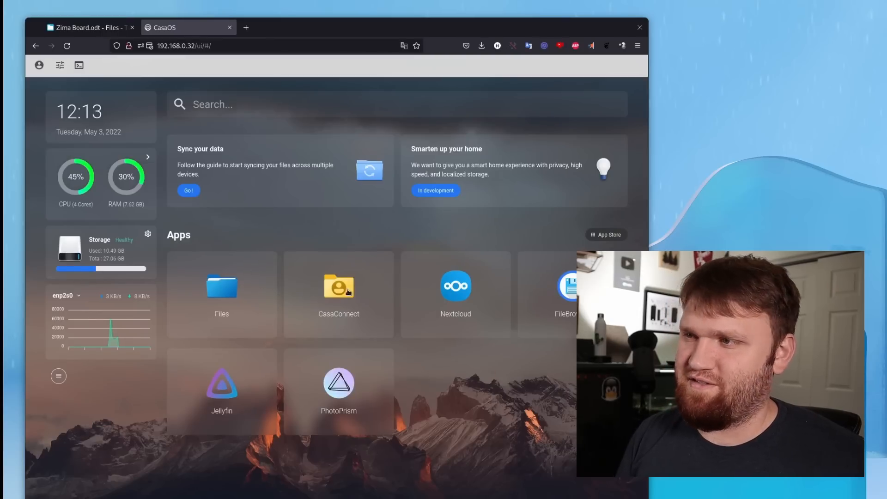
mouse_move(455, 288)
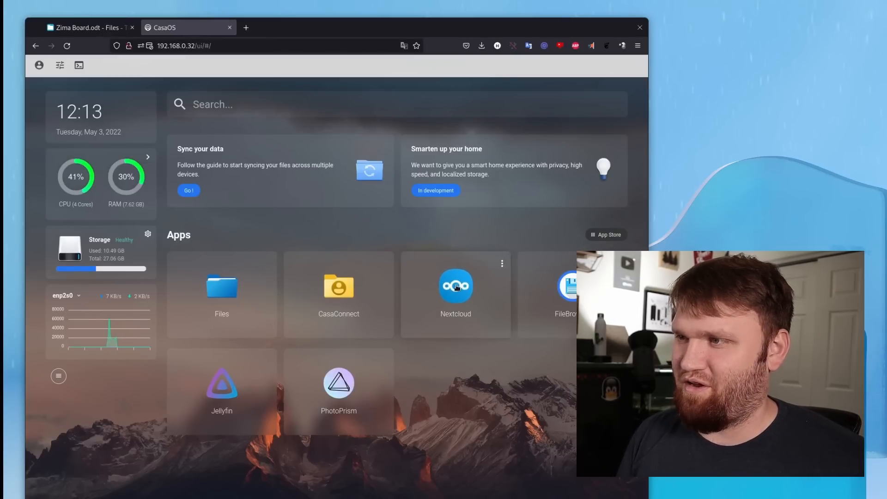
left_click(455, 286)
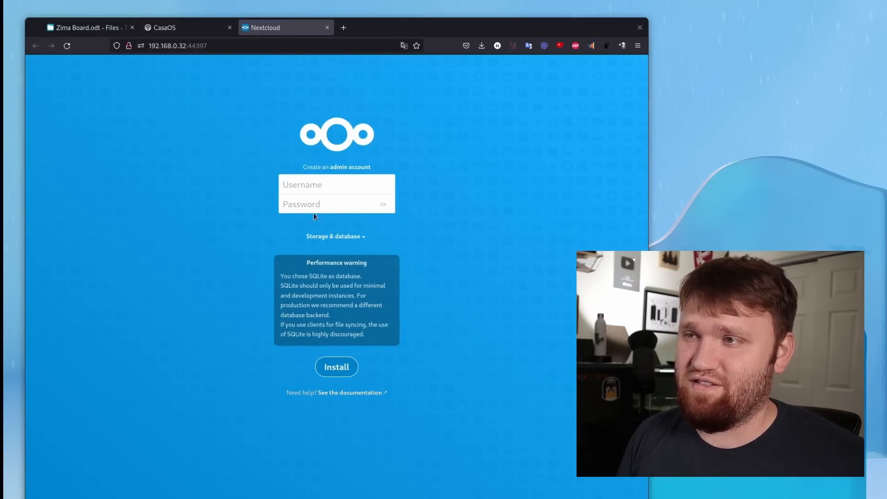
left_click(327, 28)
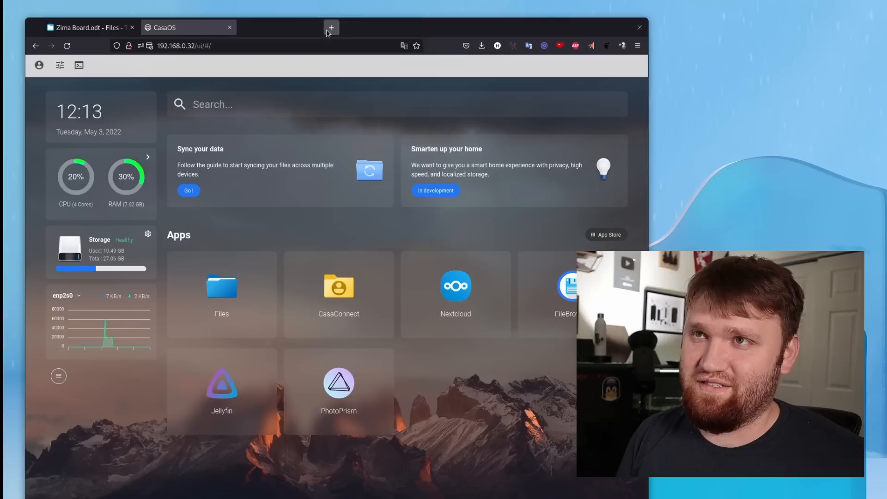
mouse_move(249, 309)
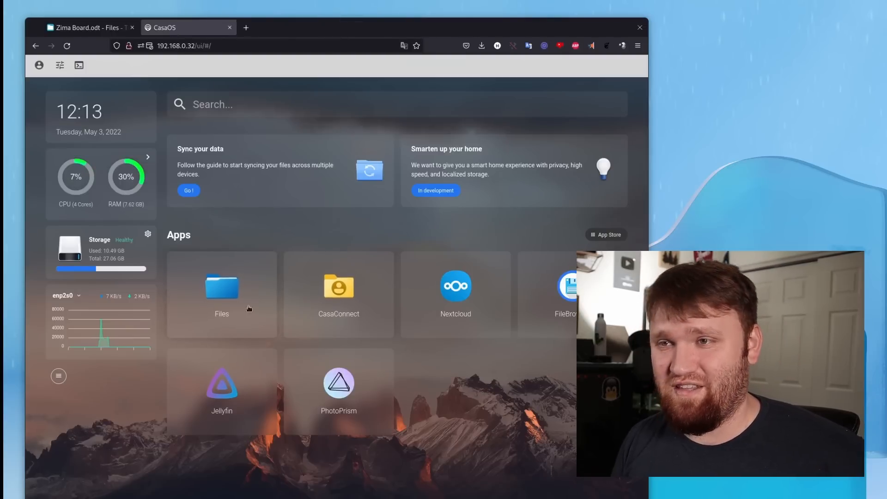
Step: Open the Files tile to browse the Root folder
left_click(221, 285)
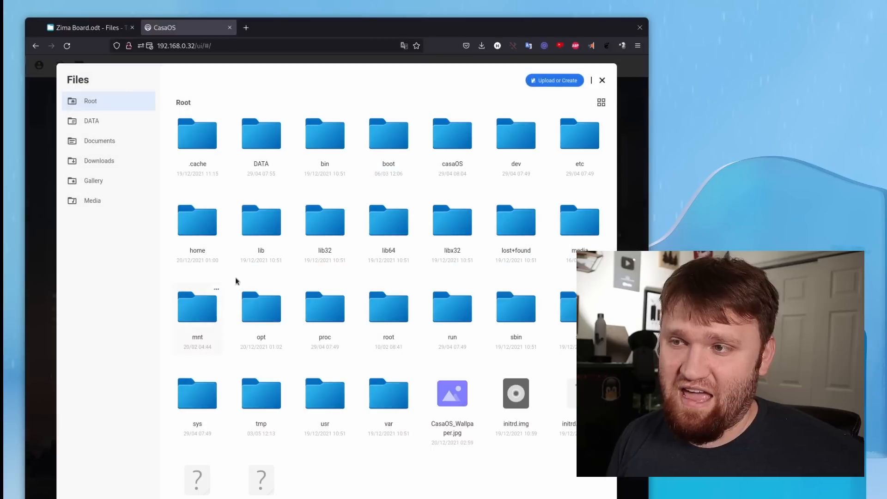
mouse_move(579, 133)
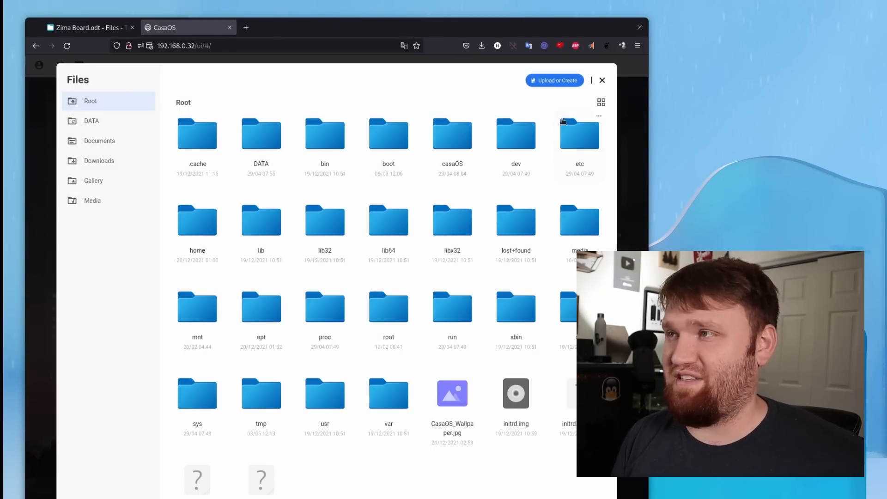
mouse_move(451, 141)
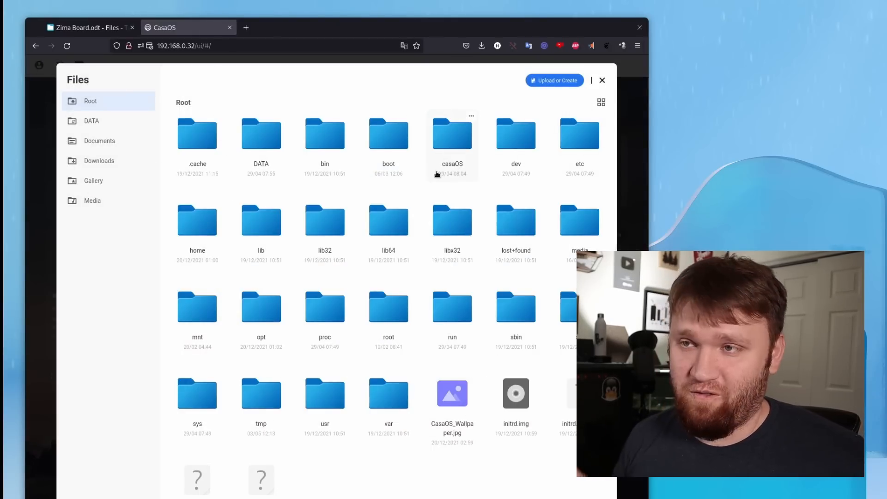
mouse_move(413, 224)
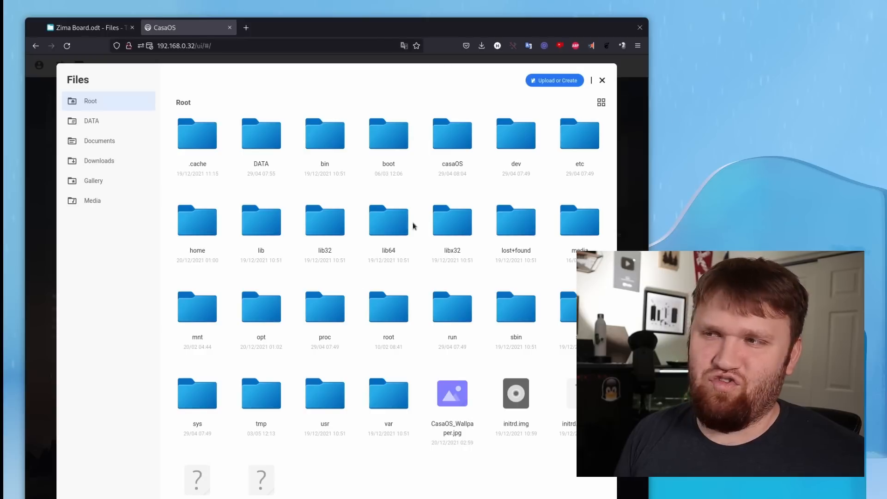